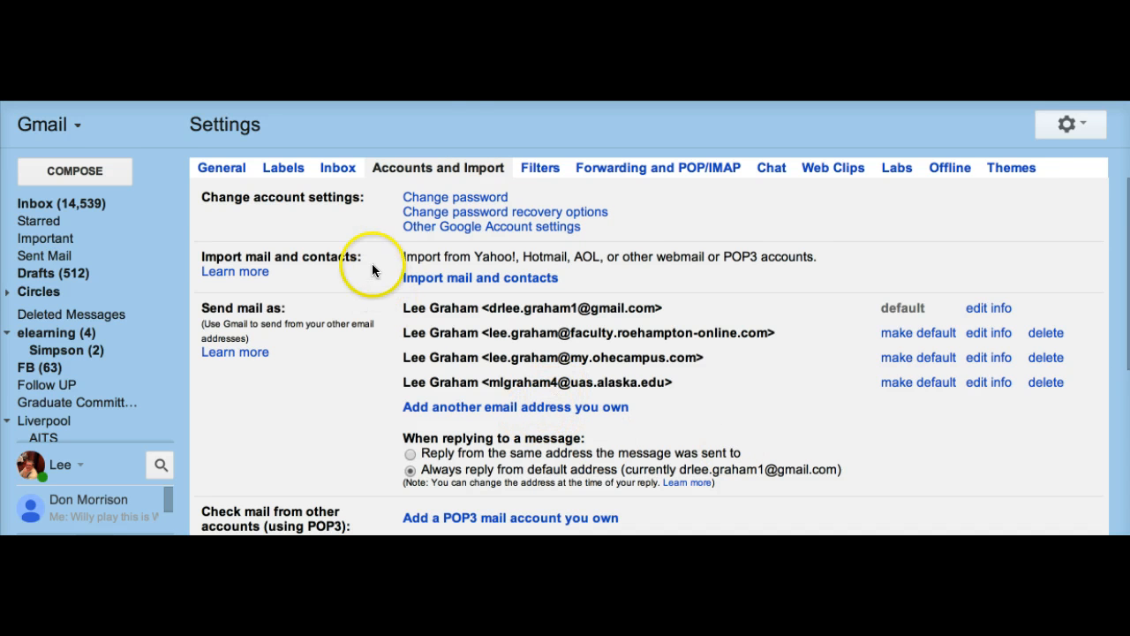
- Open Gmail's full settings on the Accounts and Import page
{"action": "left_click", "coordinate": [1067, 124]}
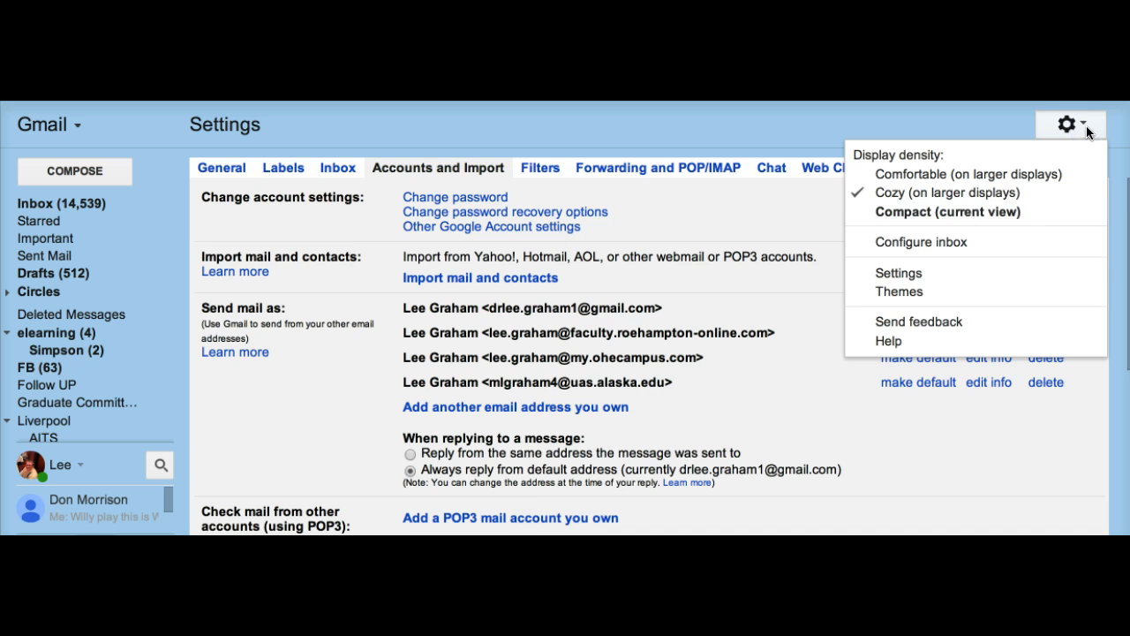
{"action": "left_click", "coordinate": [898, 271]}
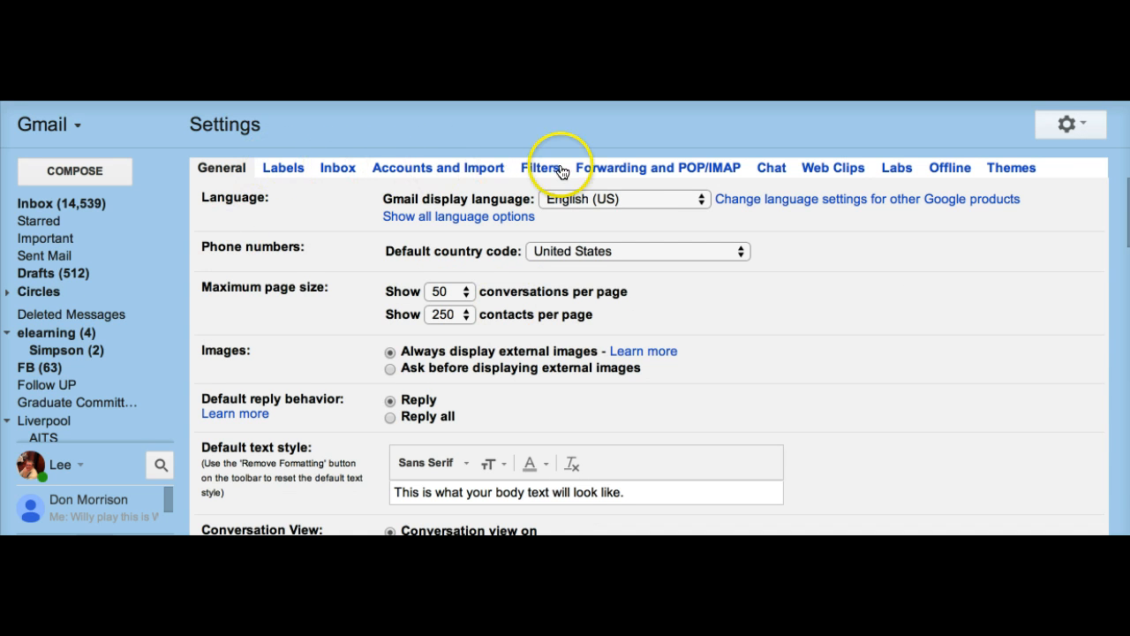
{"action": "mouse_move", "coordinate": [422, 173]}
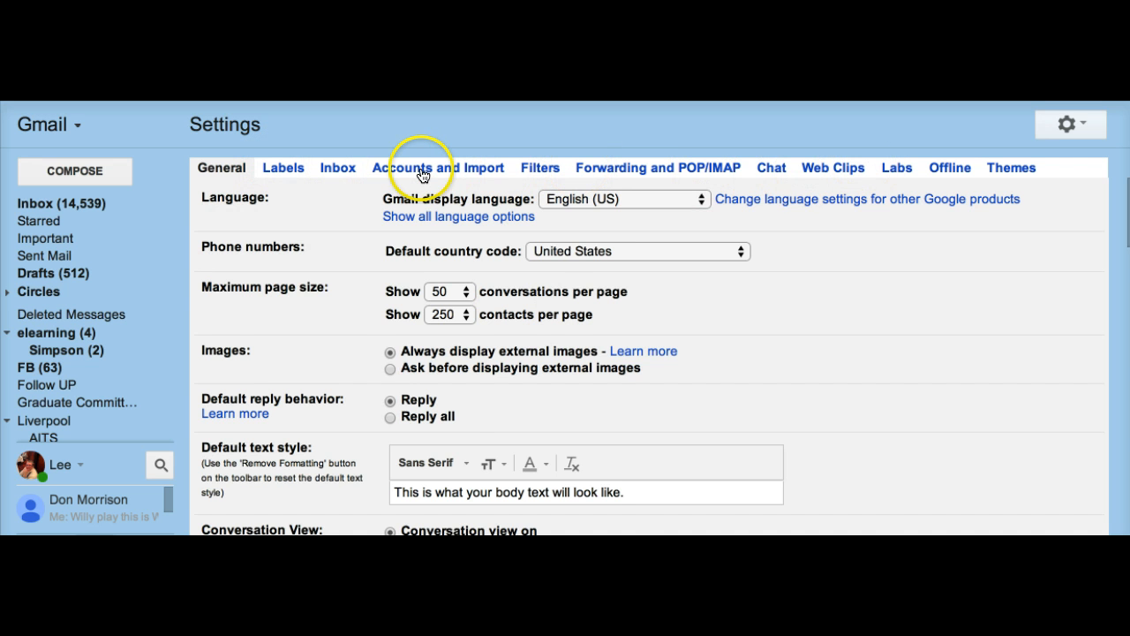
{"action": "left_click", "coordinate": [438, 168]}
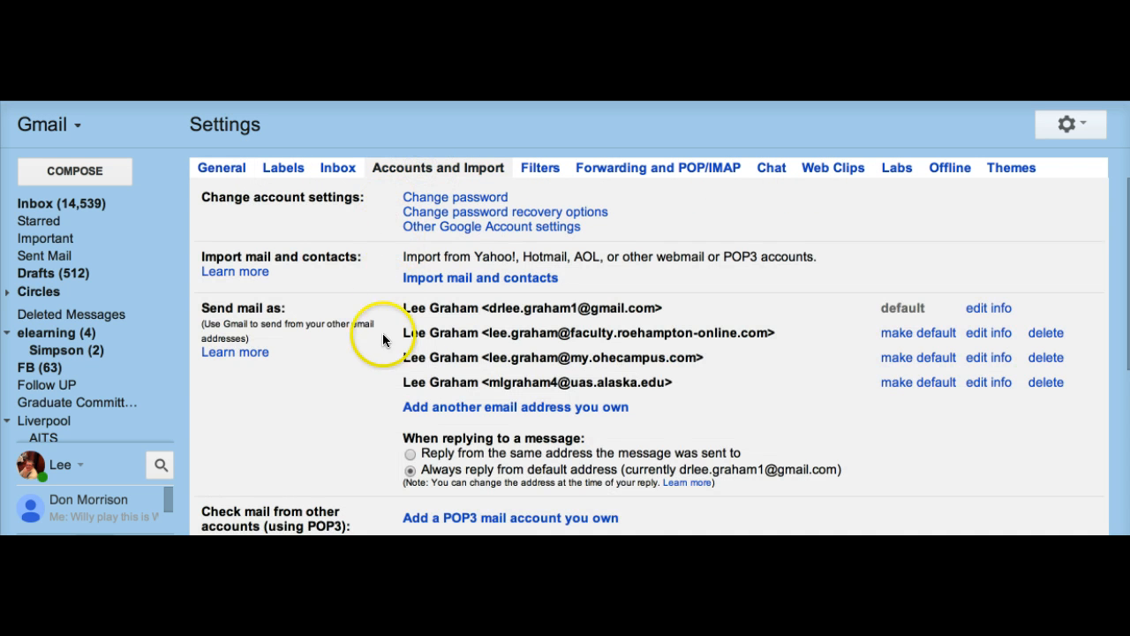
{"action": "mouse_move", "coordinate": [501, 407]}
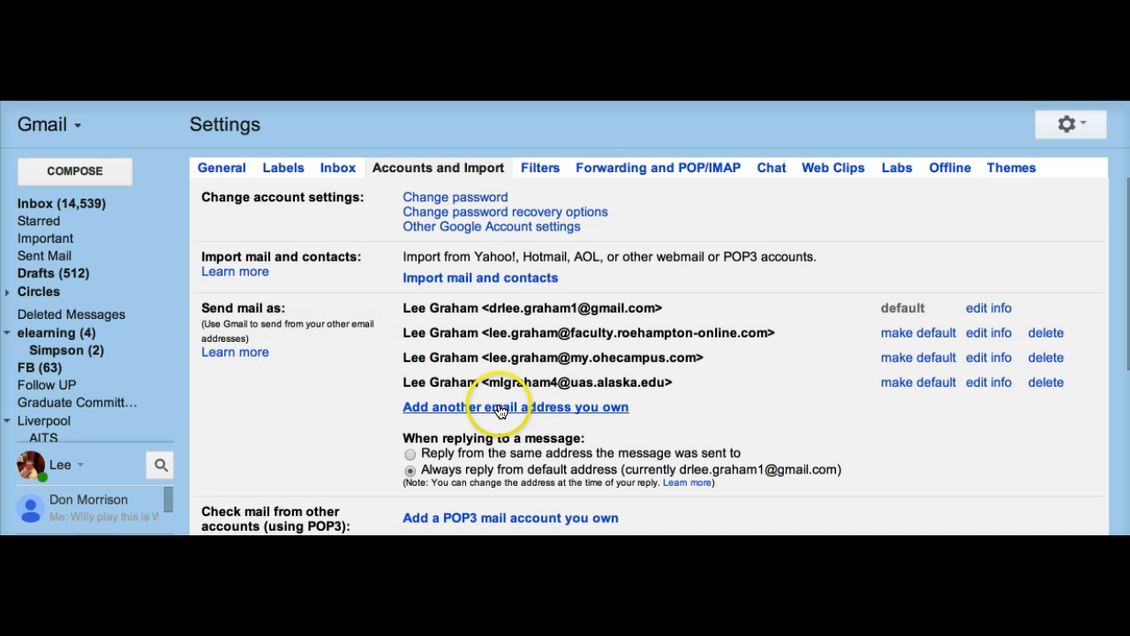
{"action": "left_click", "coordinate": [515, 407]}
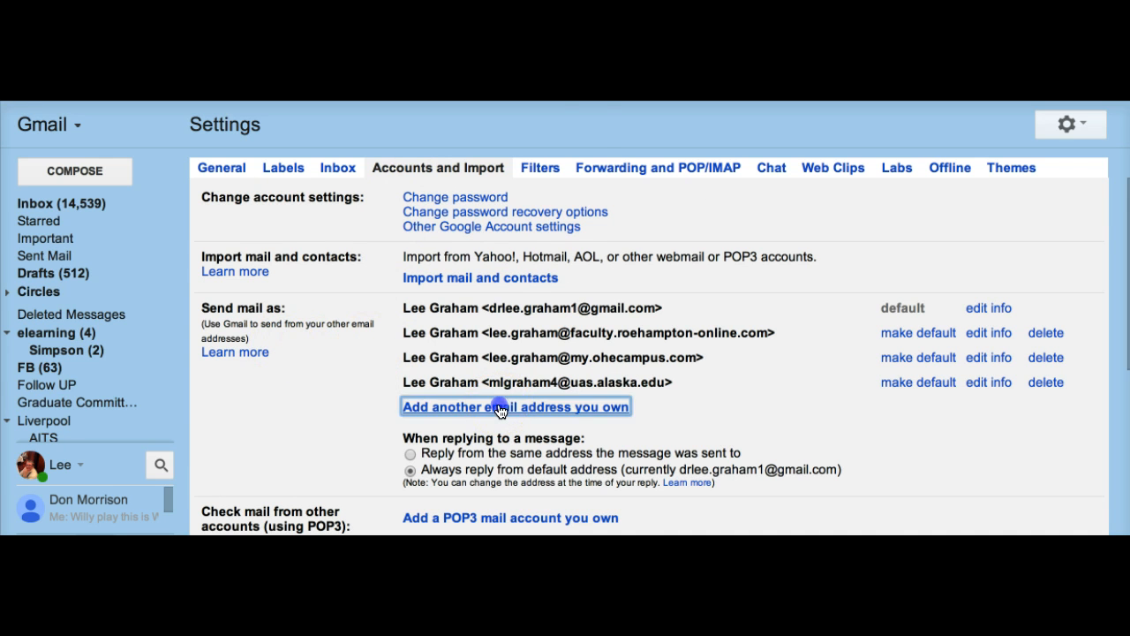
{"action": "left_click", "coordinate": [516, 407]}
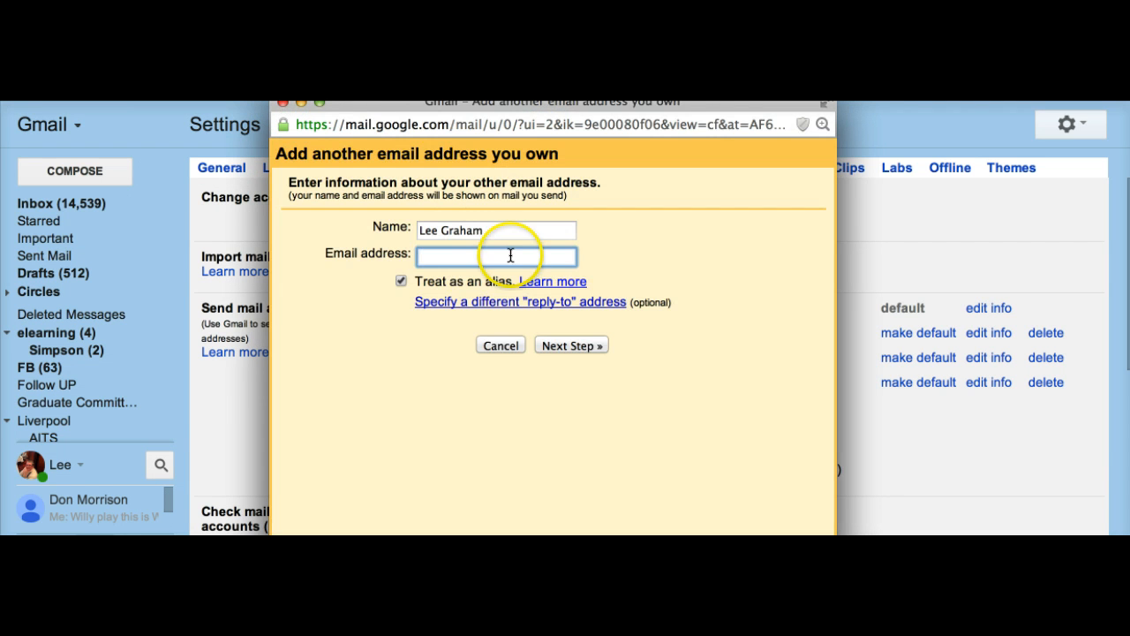
{"action": "mouse_move", "coordinate": [495, 230]}
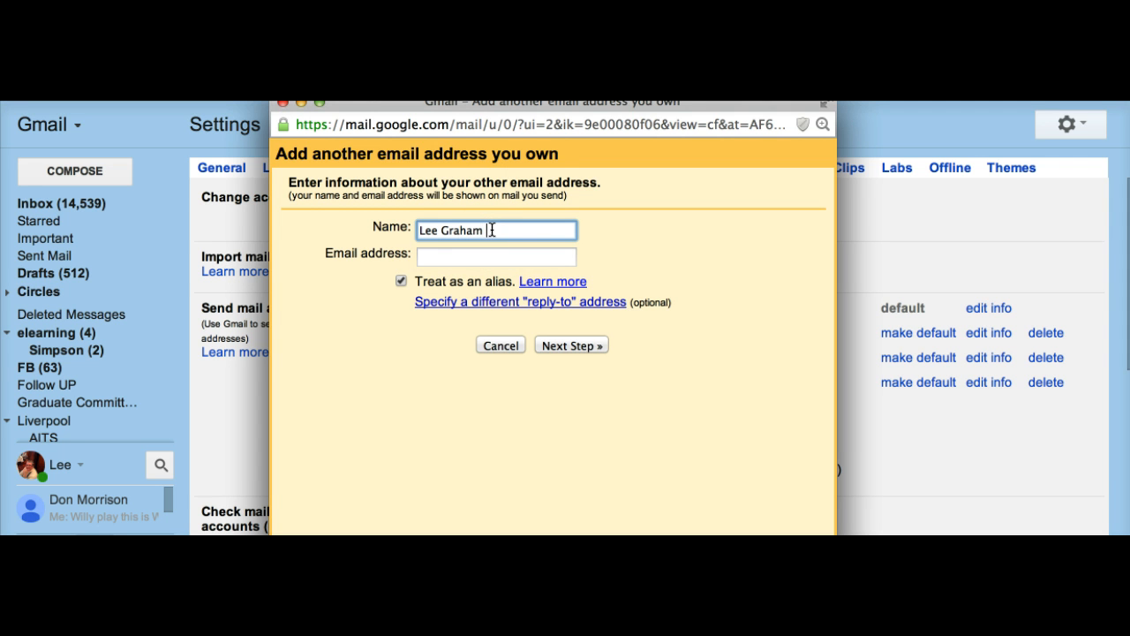
{"action": "type", "text": "Roehamp"}
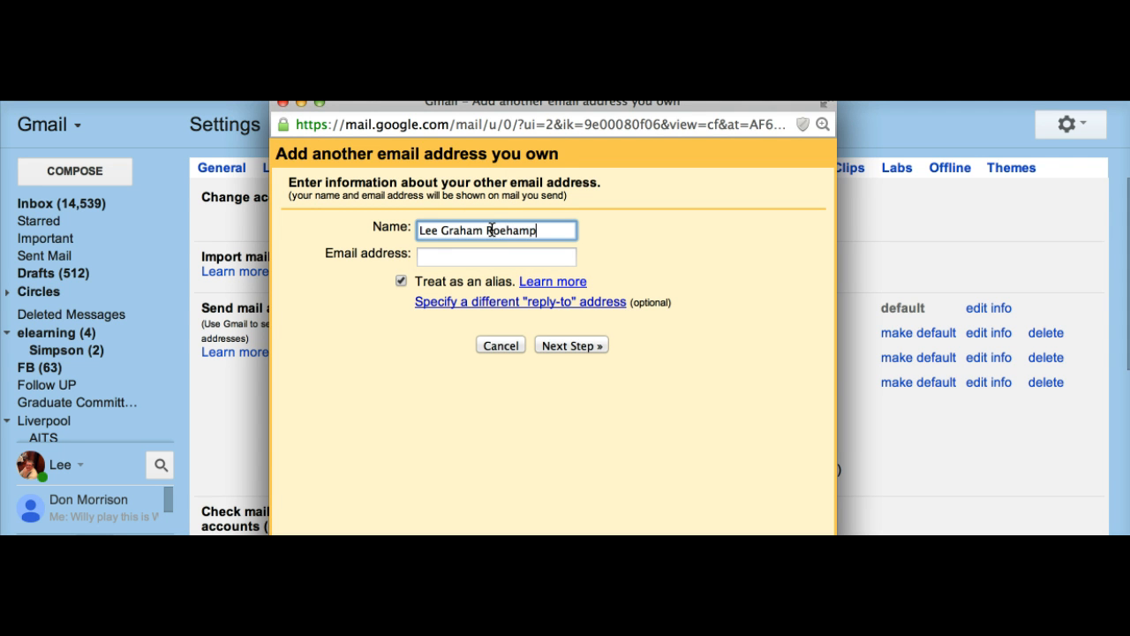
{"action": "type", "text": "ton"}
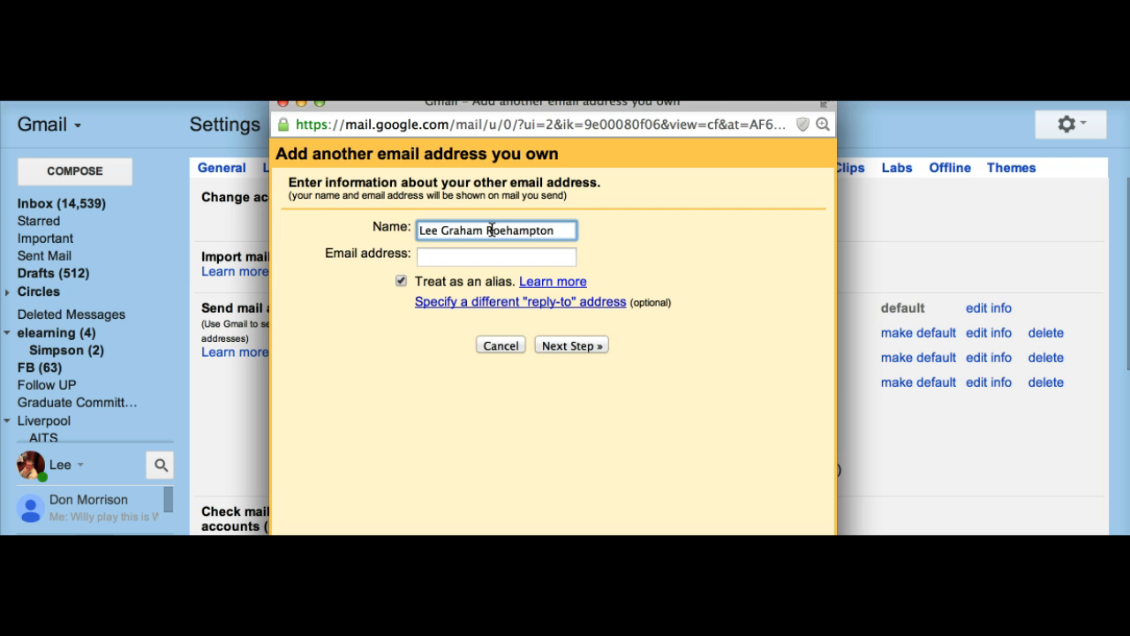
{"action": "left_click", "coordinate": [496, 257]}
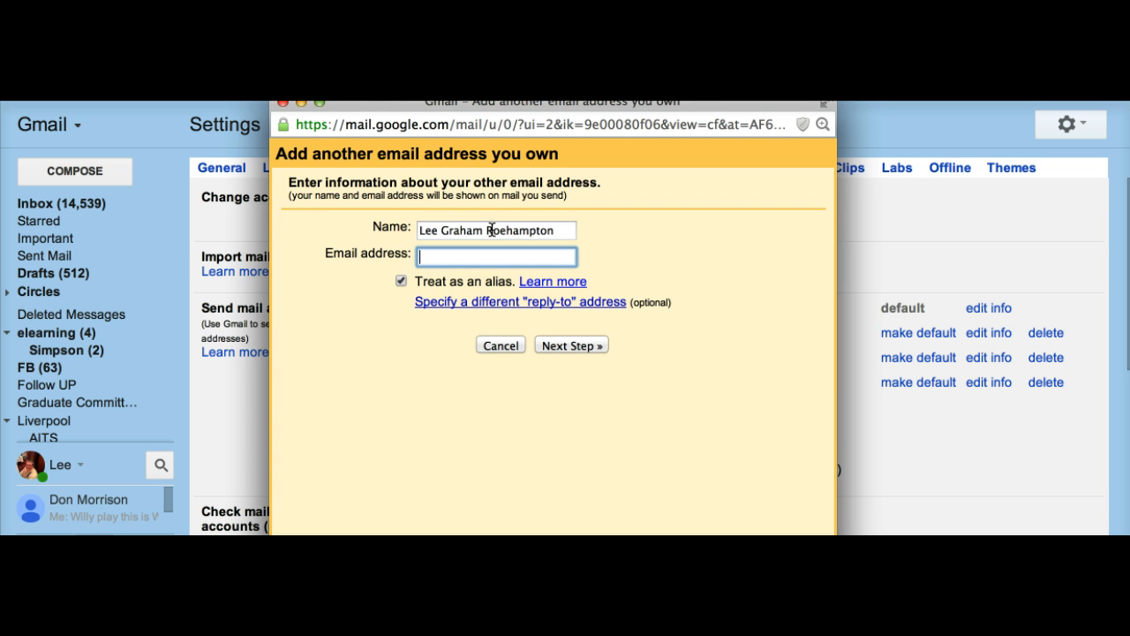
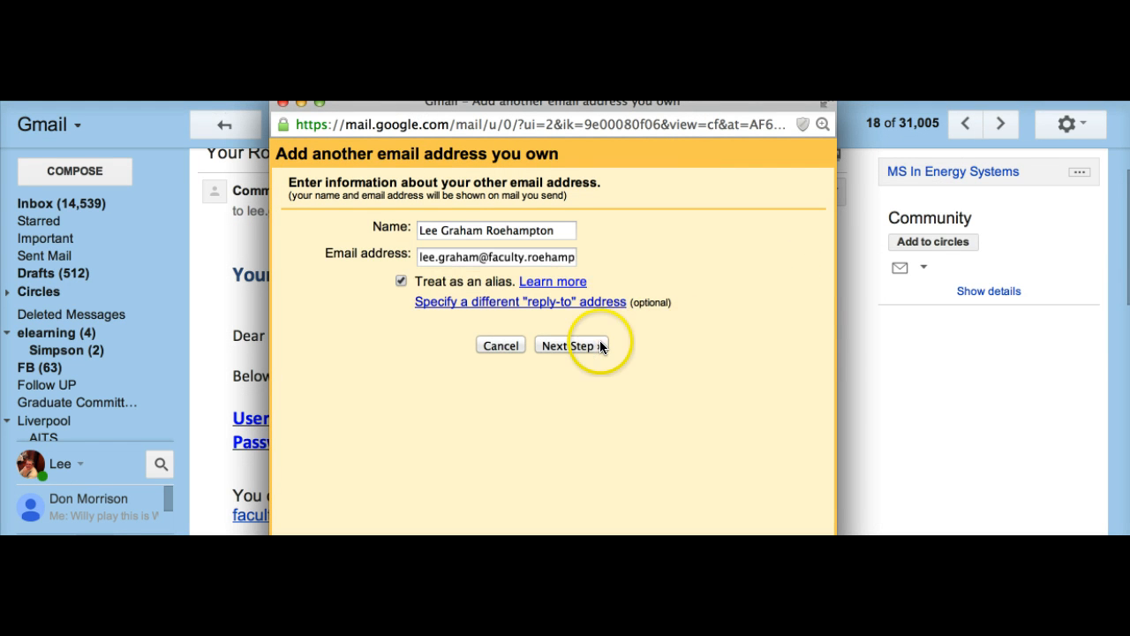
{"action": "left_click", "coordinate": [572, 345]}
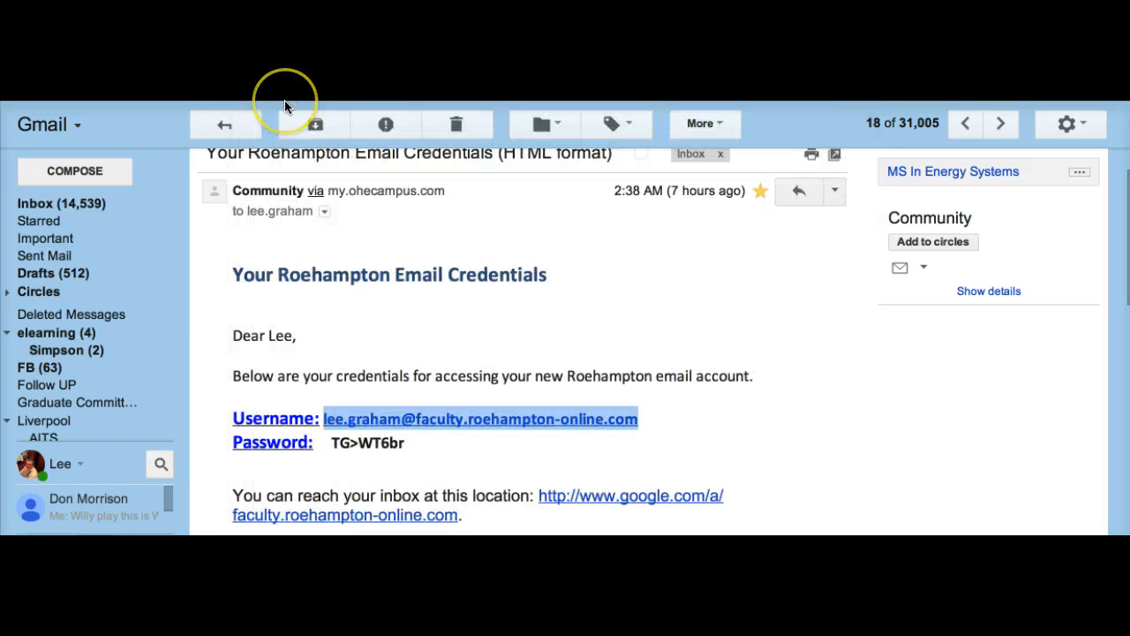
{"action": "mouse_move", "coordinate": [285, 104]}
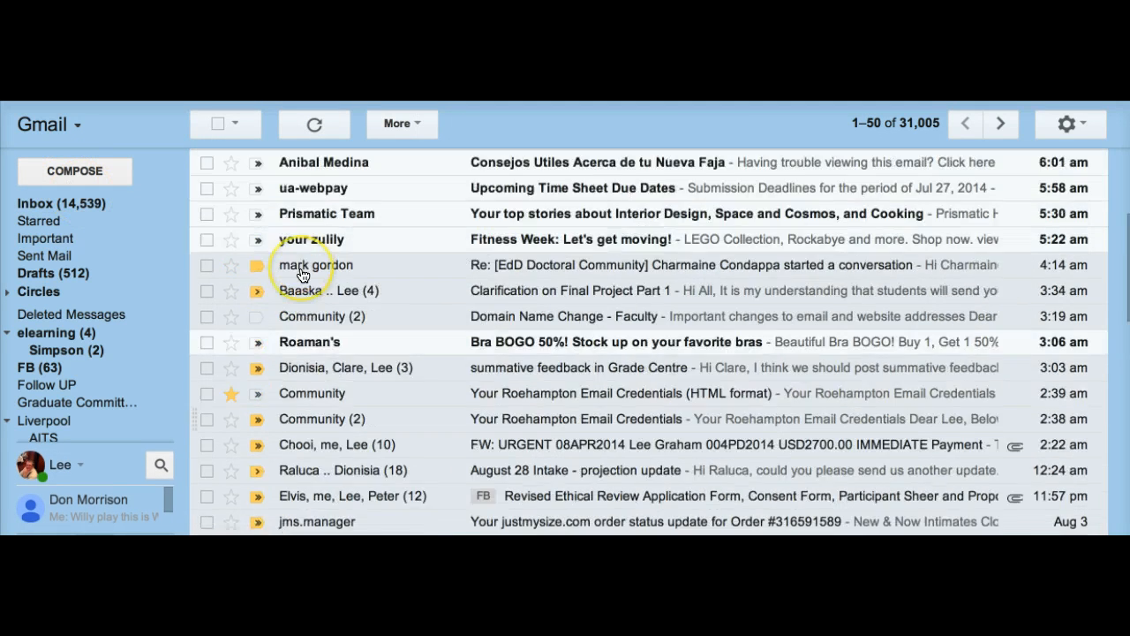
- Open the Gmail Confirmation email and select its confirmation code
{"action": "left_click", "coordinate": [315, 265]}
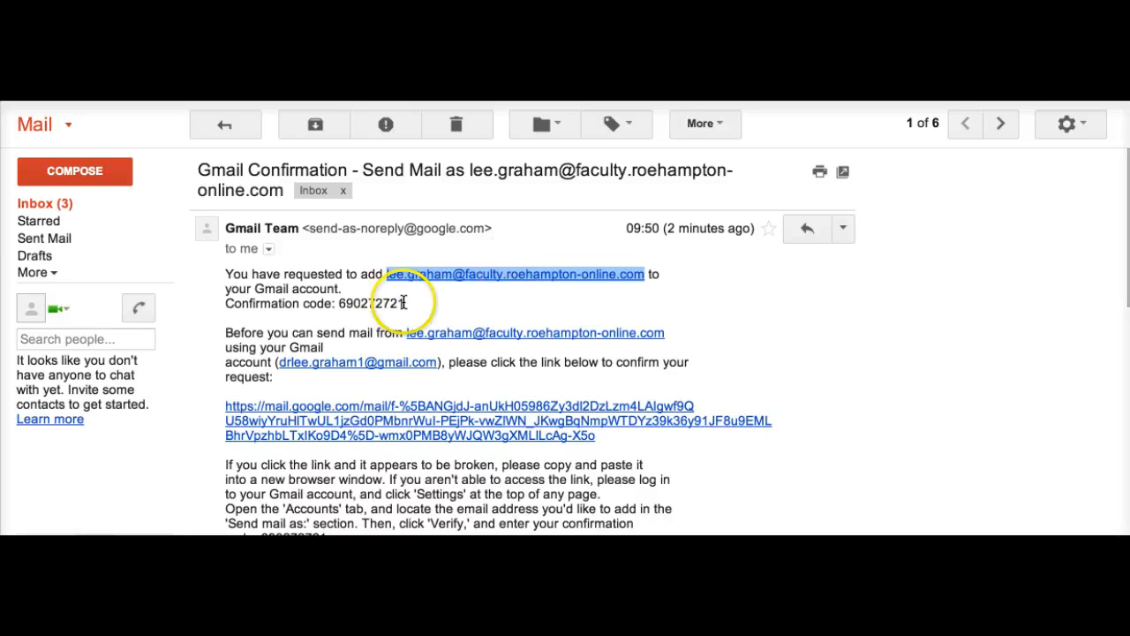
{"action": "double_click", "coordinate": [368, 303]}
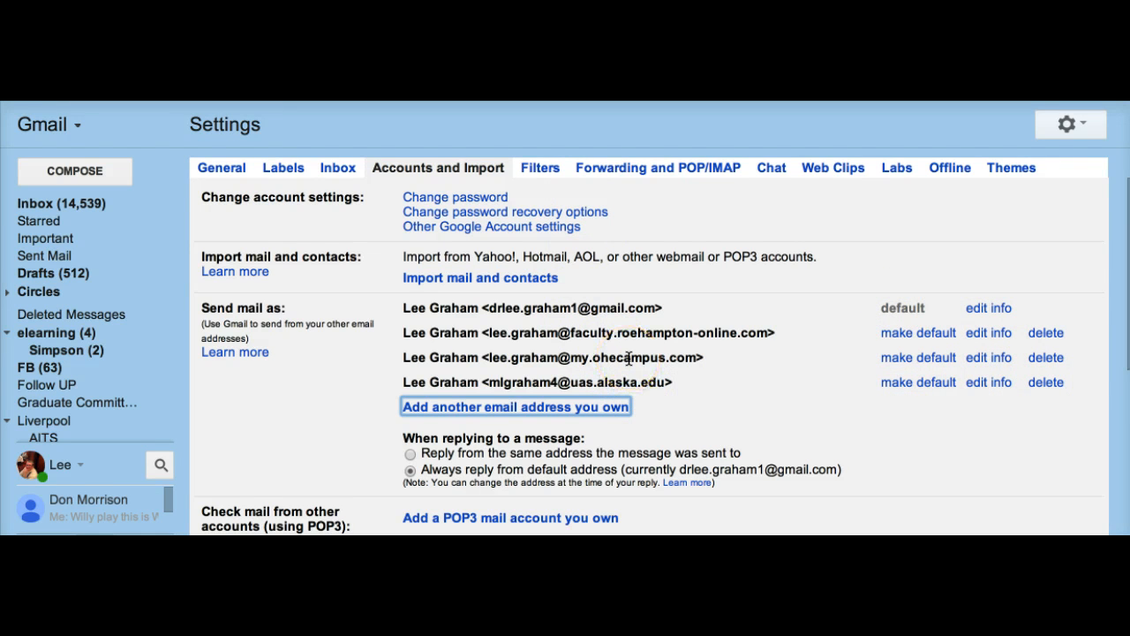
- Choose 'Reply from the same address the message was sent to' and save
{"action": "left_click", "coordinate": [410, 452]}
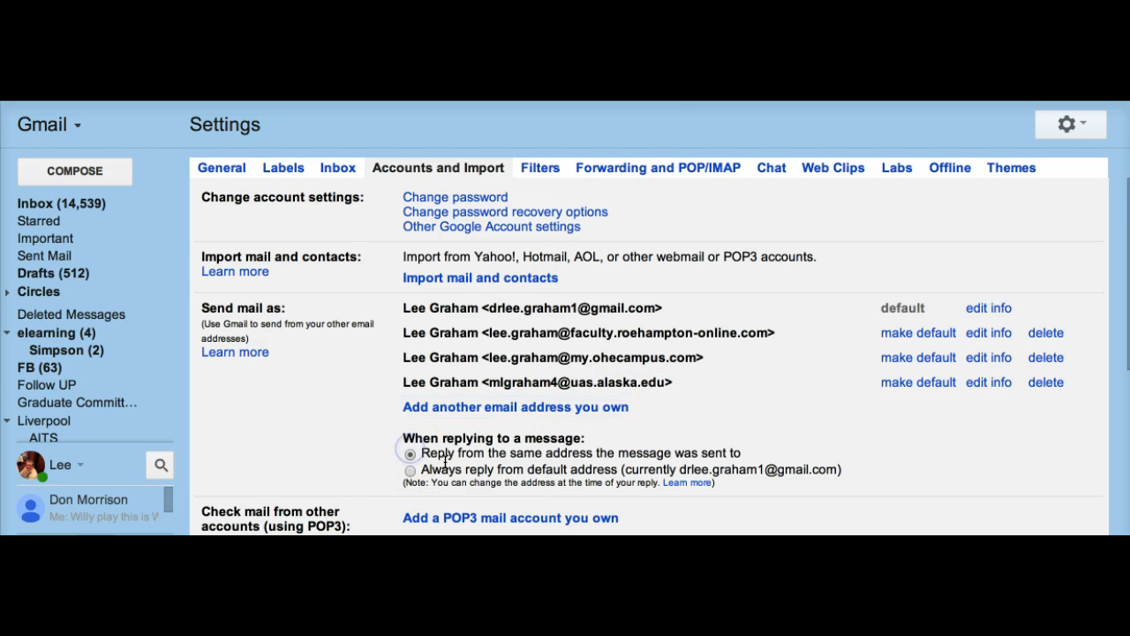
{"action": "left_click", "coordinate": [410, 452]}
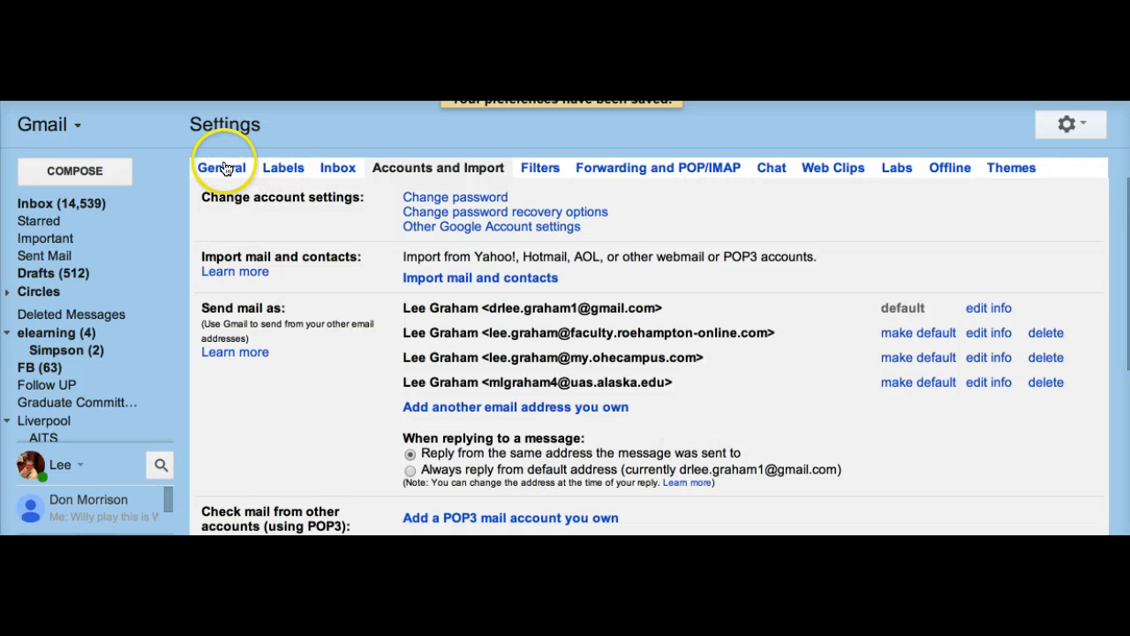
- In General settings, compare the Alaska and main Gmail address signatures, then scroll to Save
{"action": "left_click", "coordinate": [221, 168]}
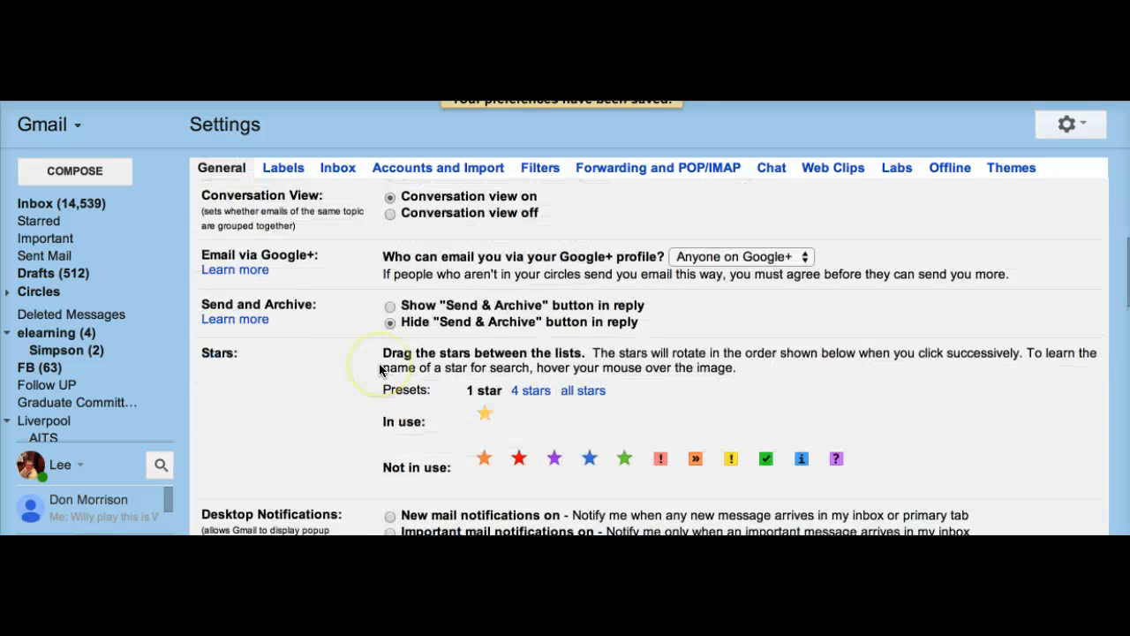
{"action": "scroll", "scroll_direction": "down", "scroll_amount": 3}
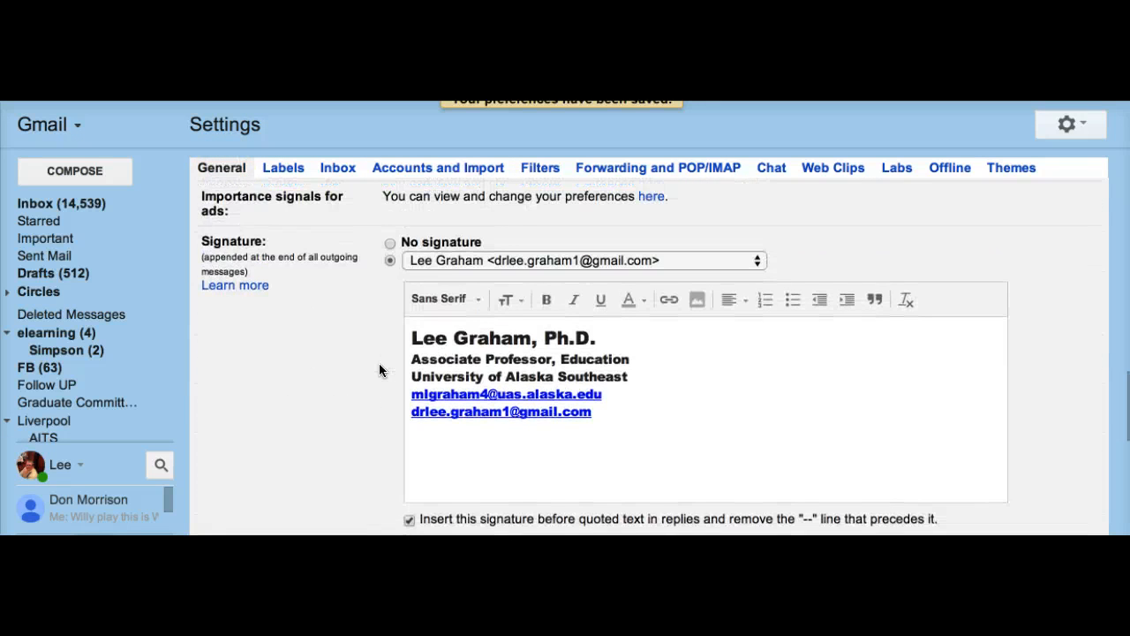
{"action": "left_click", "coordinate": [578, 260]}
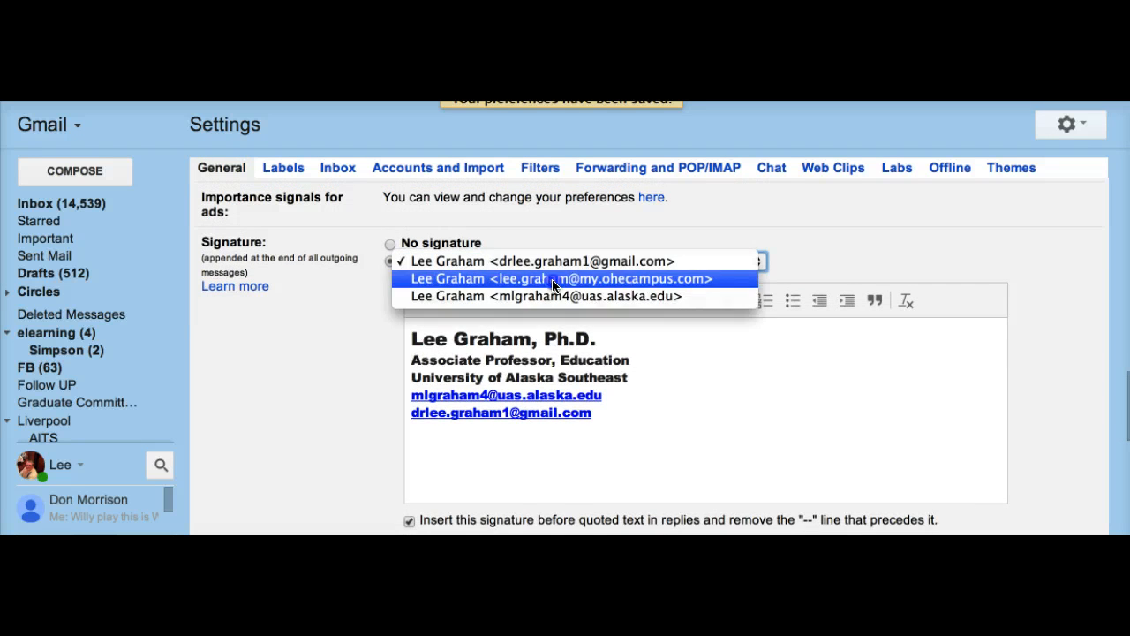
{"action": "left_click", "coordinate": [560, 278]}
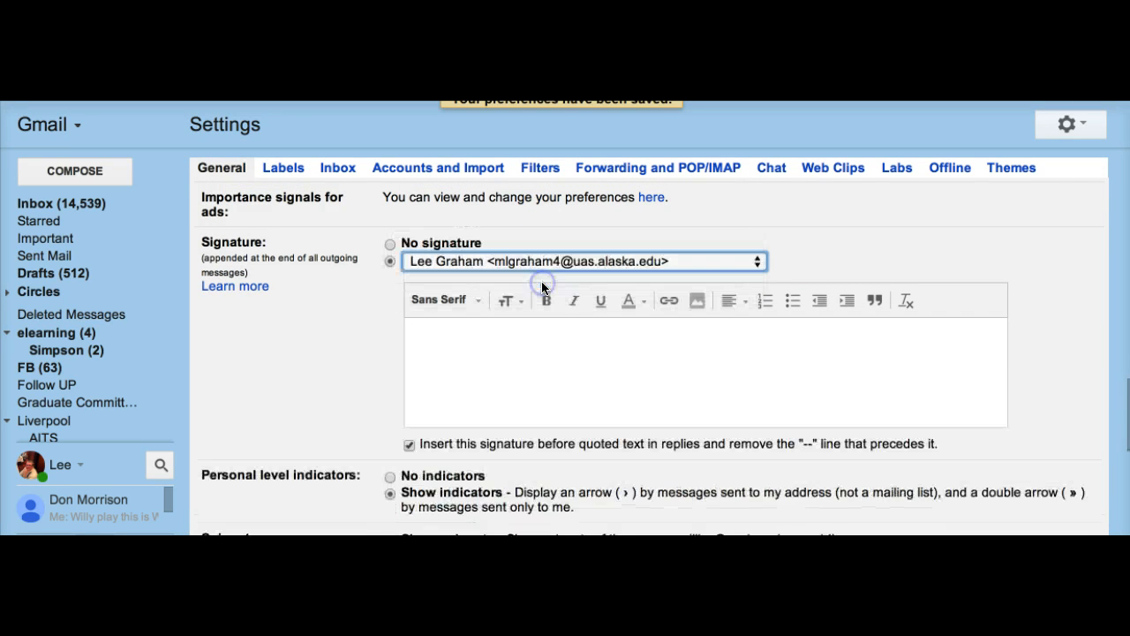
{"action": "left_click", "coordinate": [583, 261]}
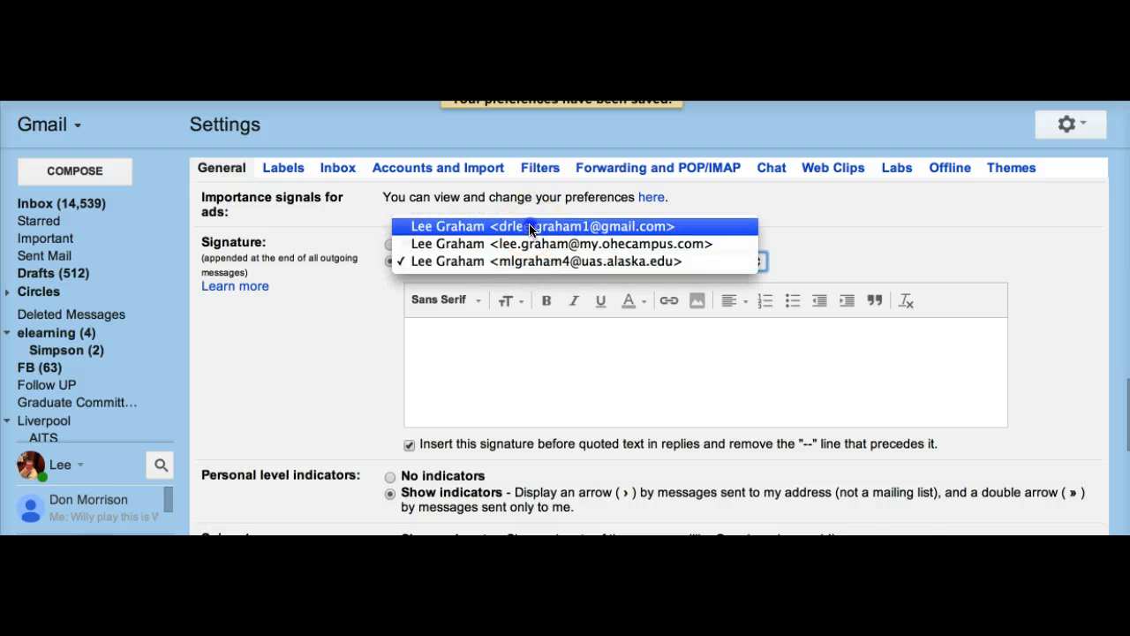
{"action": "left_click", "coordinate": [532, 226]}
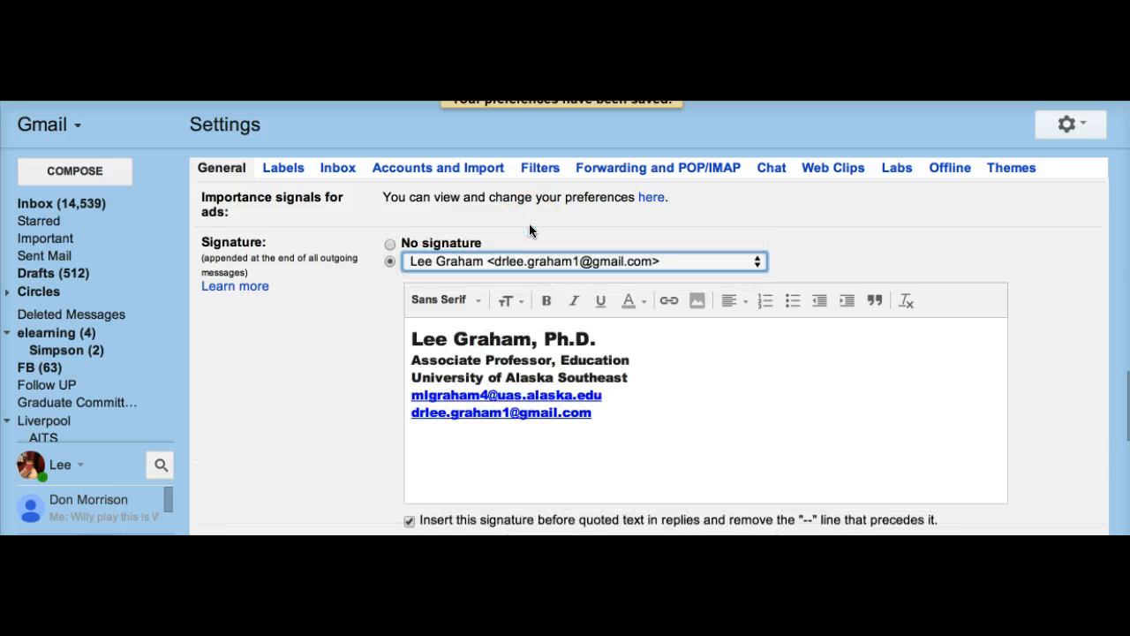
{"action": "scroll", "scroll_direction": "down", "scroll_amount": 3}
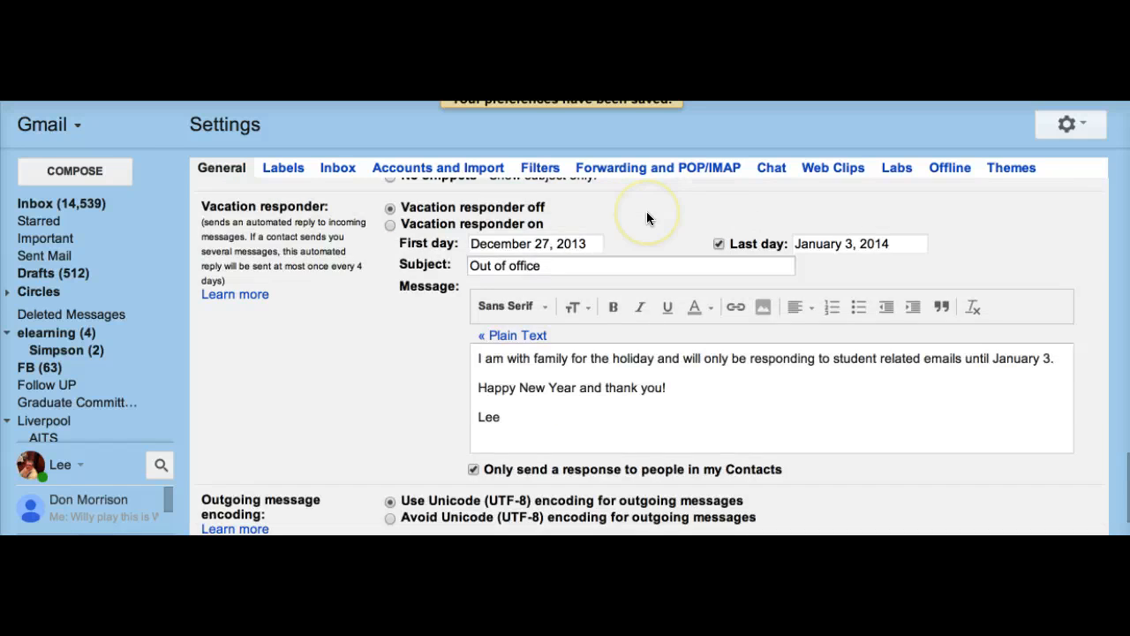
{"action": "scroll", "scroll_direction": "down", "scroll_amount": 3}
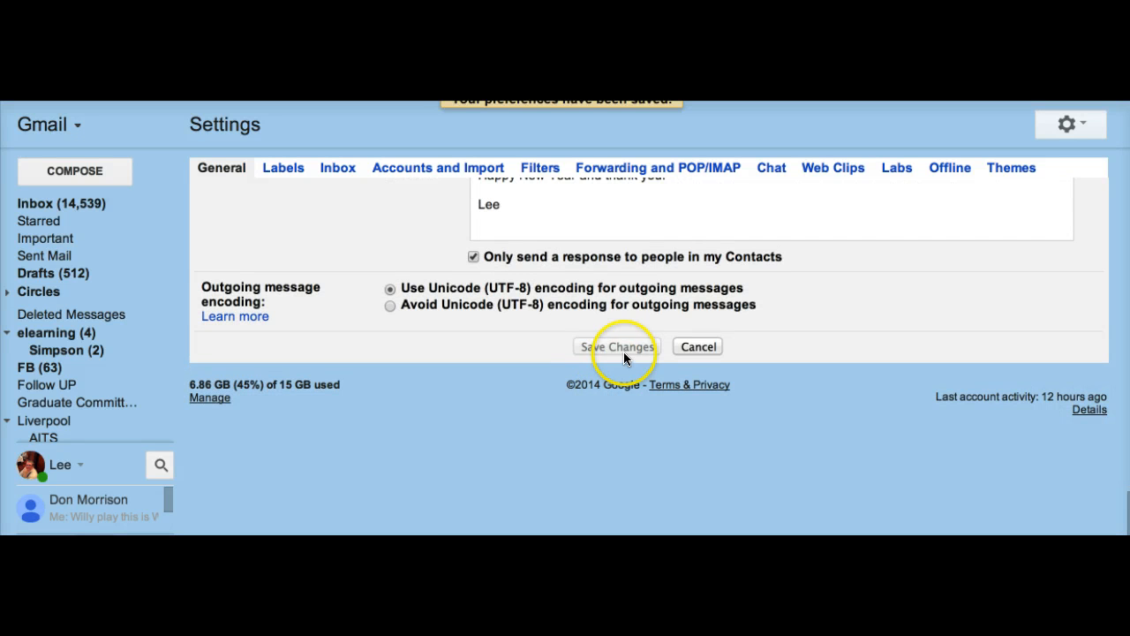